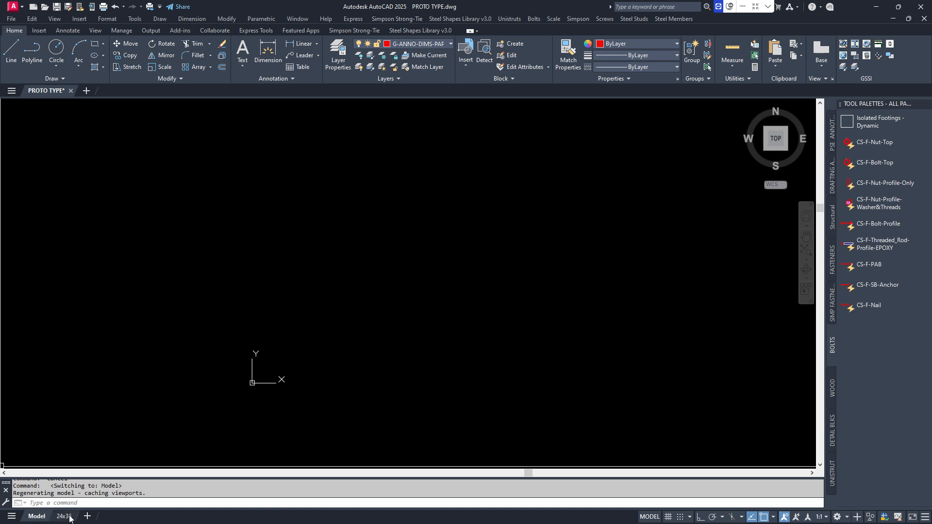
Step: Switch the PROTO TYPE drawing to its 24x36 paper-space layout
{"action": "left_click", "coordinate": [64, 516]}
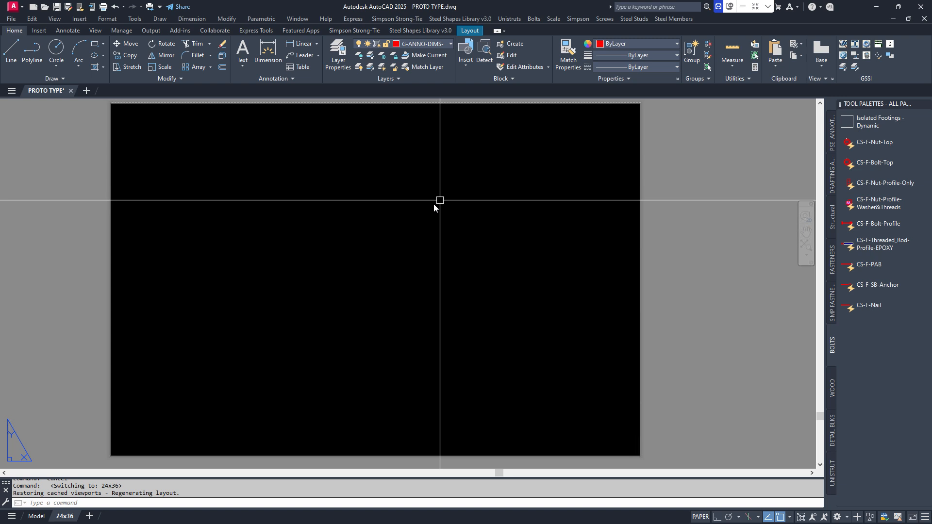
{"action": "mouse_move", "coordinate": [446, 212]}
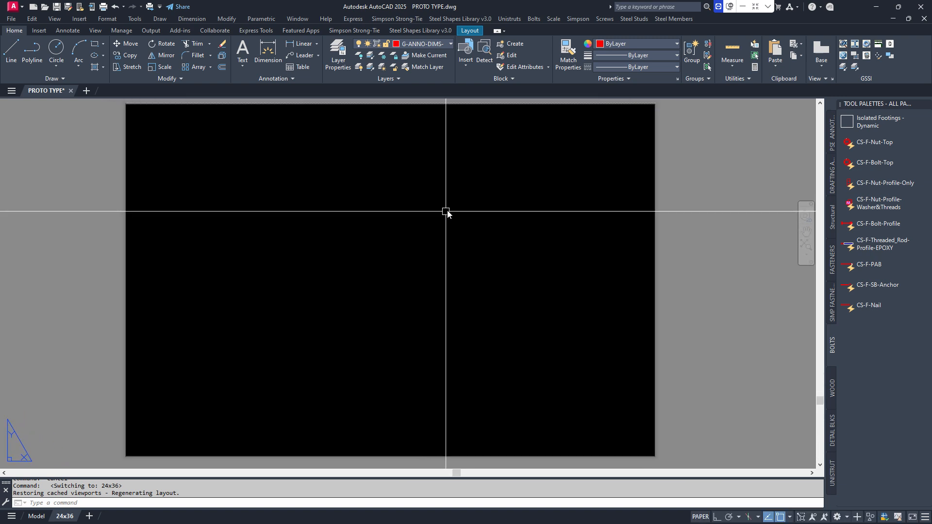
{"action": "mouse_move", "coordinate": [554, 291]}
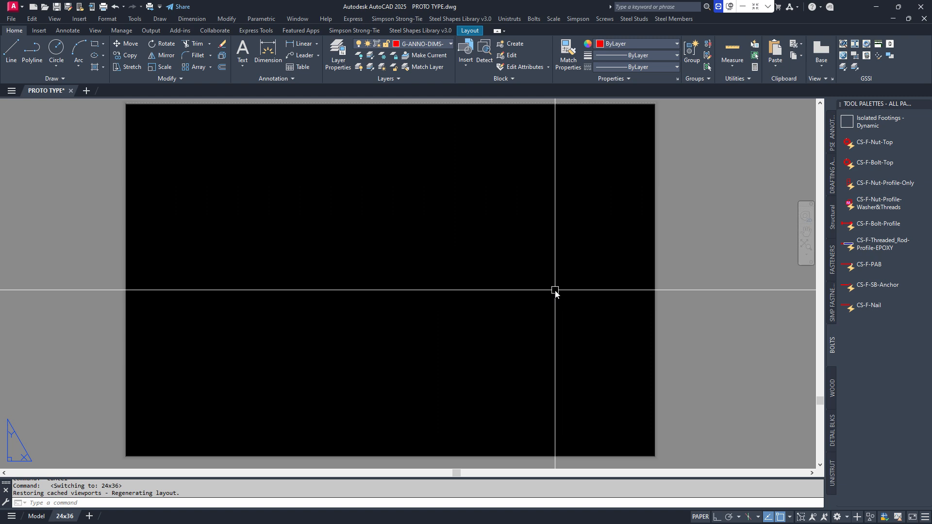
{"action": "mouse_move", "coordinate": [744, 215]}
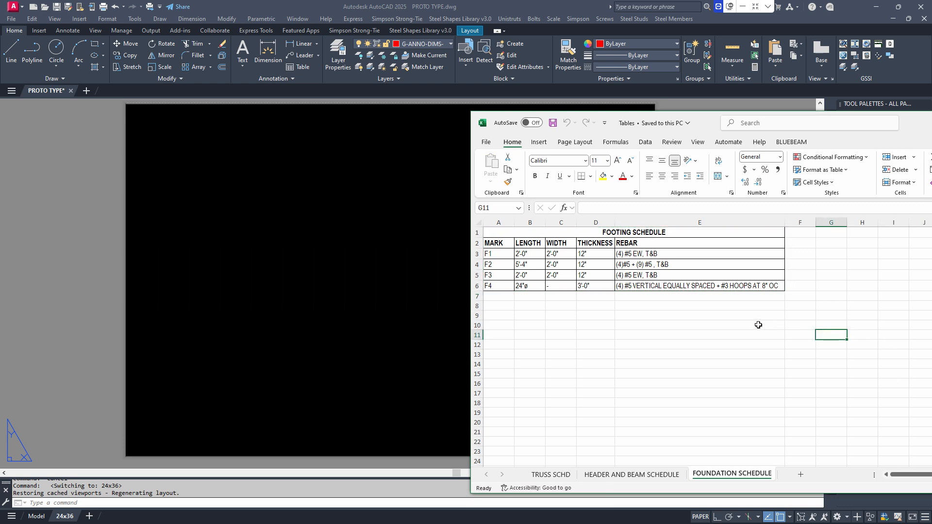
Step: Select the FOOTING SCHEDULE cells A1:E6 in Excel and copy them
{"action": "left_click", "coordinate": [699, 325]}
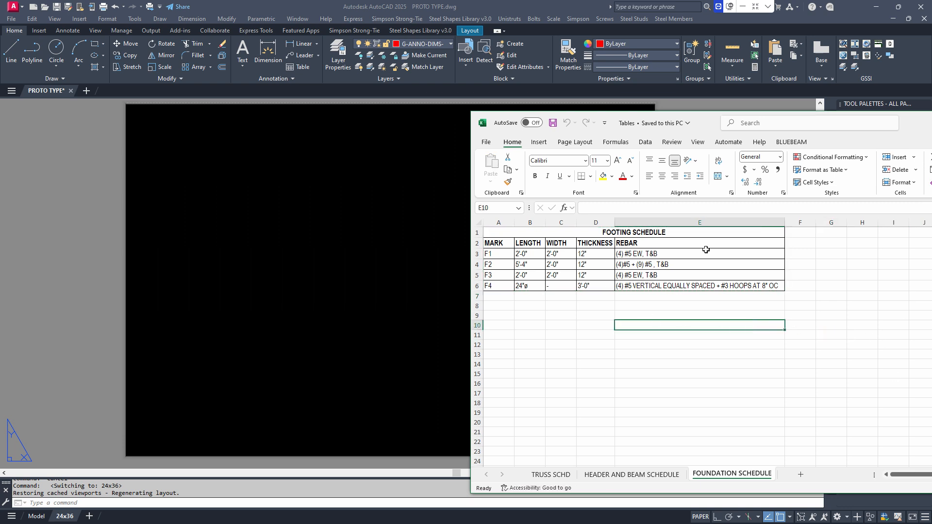
{"action": "mouse_move", "coordinate": [542, 337]}
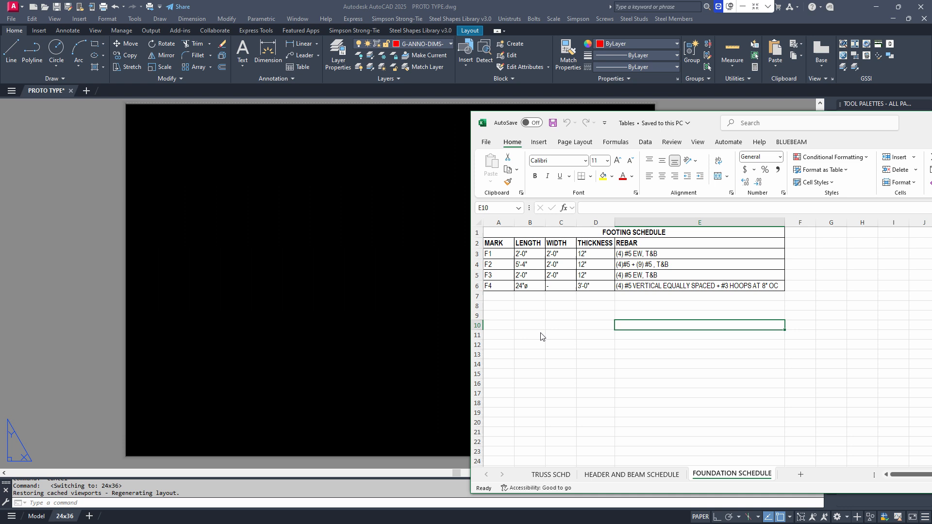
{"action": "mouse_move", "coordinate": [802, 345]}
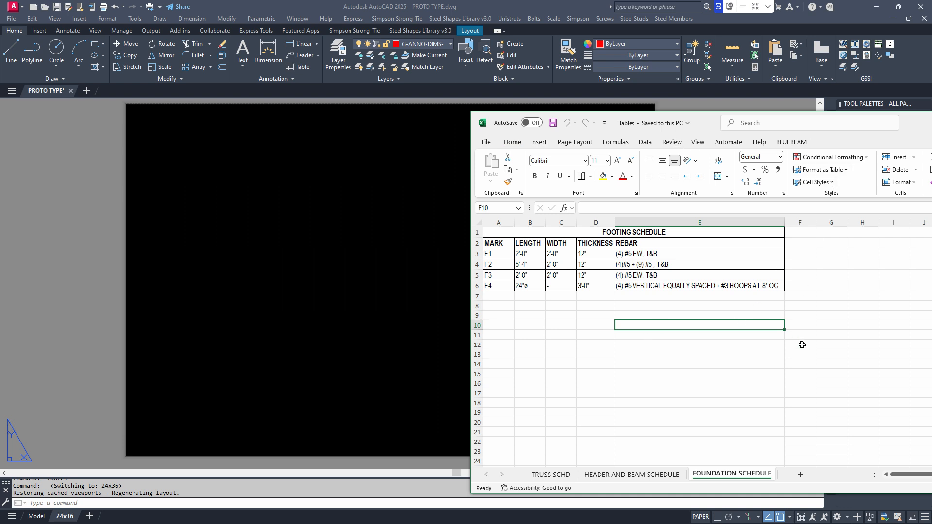
{"action": "left_click", "coordinate": [799, 345]}
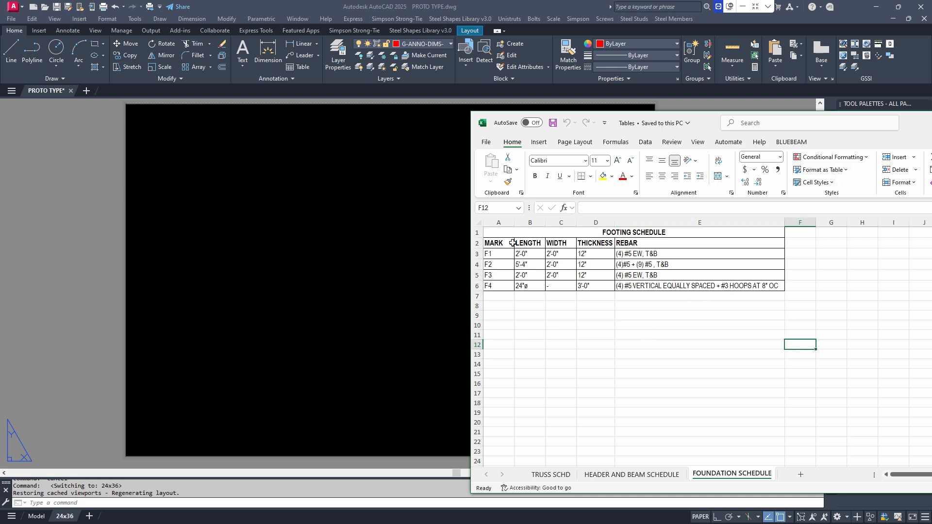
{"action": "left_click", "coordinate": [498, 232]}
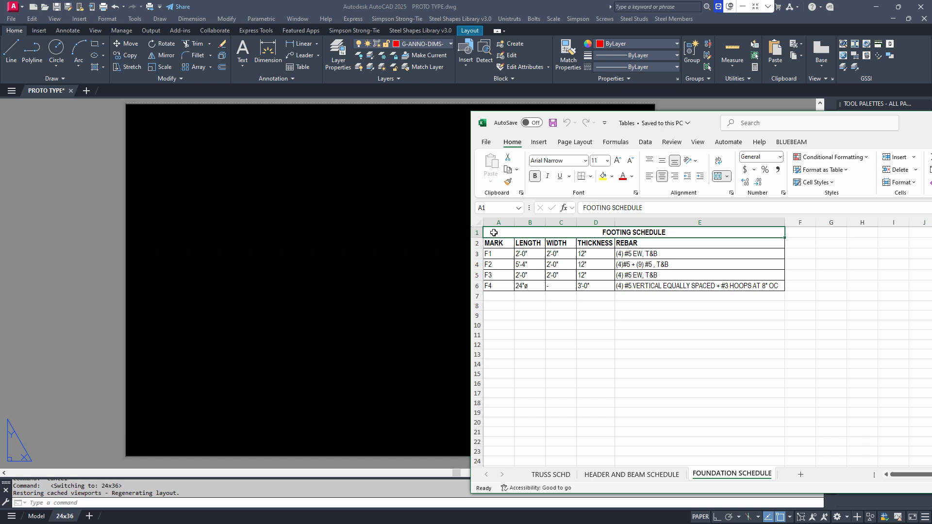
{"action": "mouse_move", "coordinate": [731, 284]}
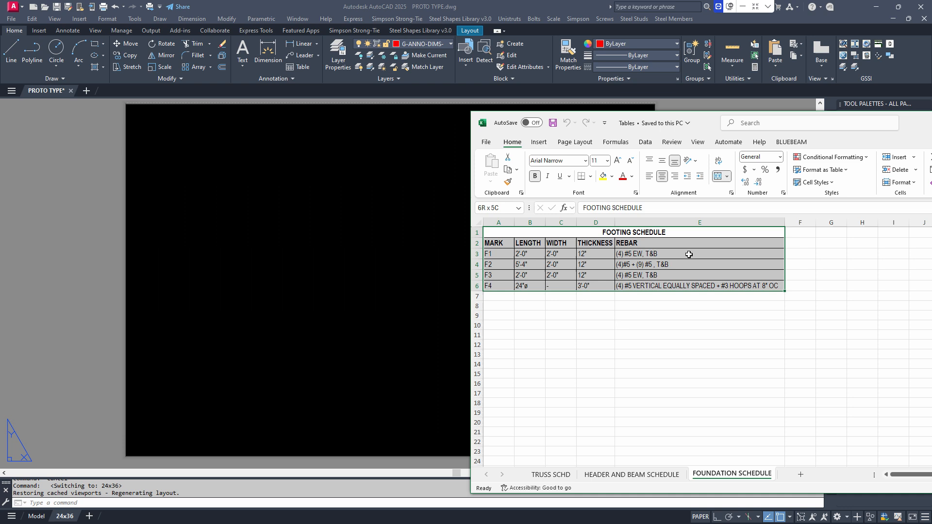
{"action": "right_click", "coordinate": [688, 253]}
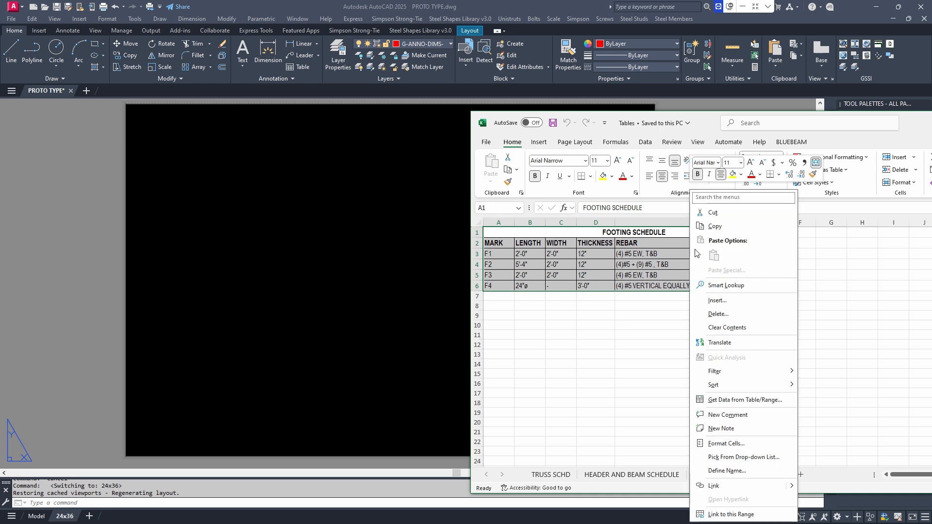
{"action": "left_click", "coordinate": [715, 226]}
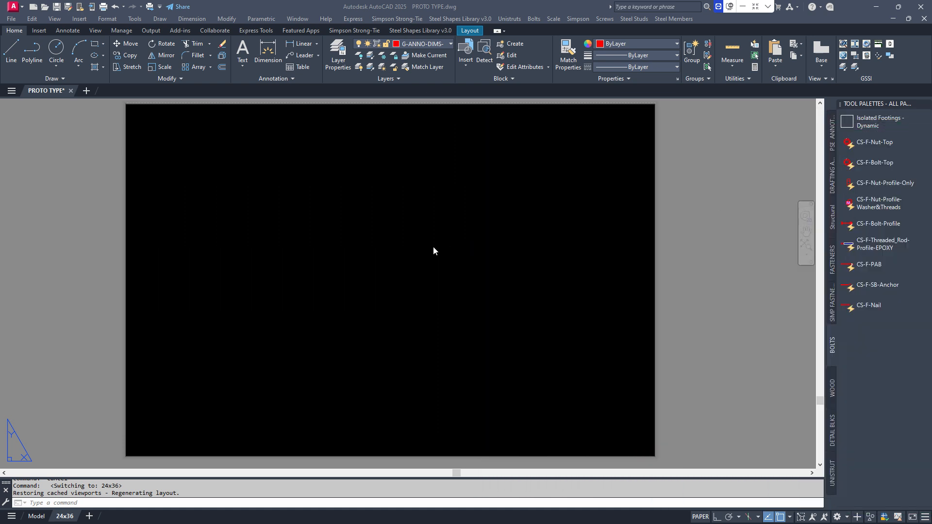
{"action": "mouse_move", "coordinate": [433, 247]}
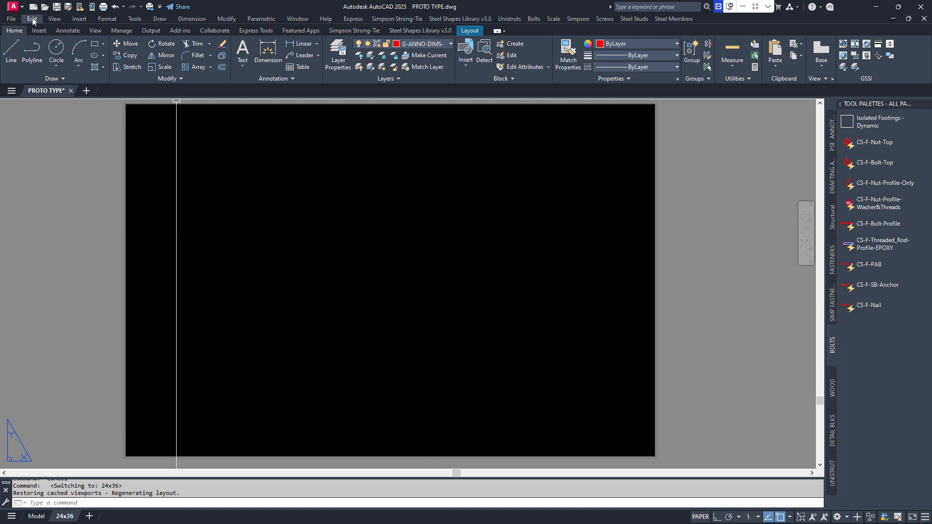
Step: Use Edit > Paste Special to paste the schedule as a Microsoft Excel Worksheet
{"action": "left_click", "coordinate": [31, 18]}
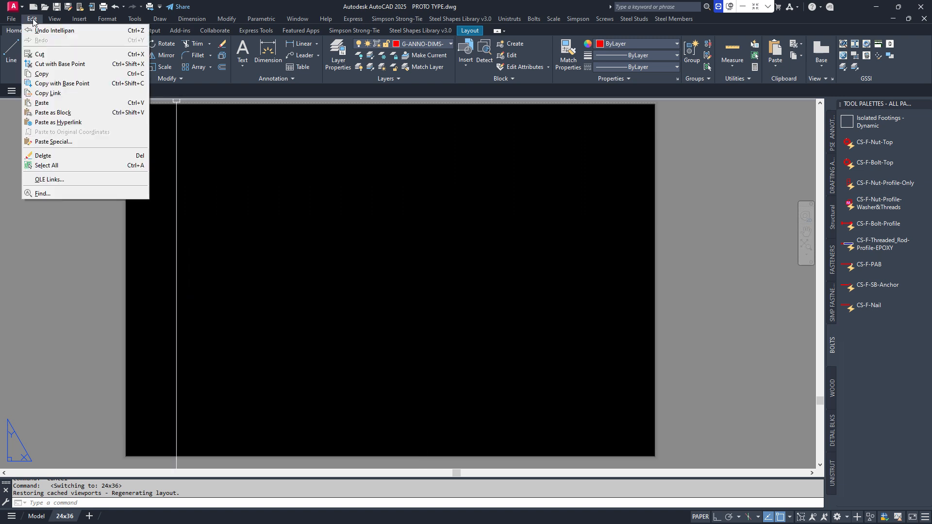
{"action": "mouse_move", "coordinate": [48, 93]}
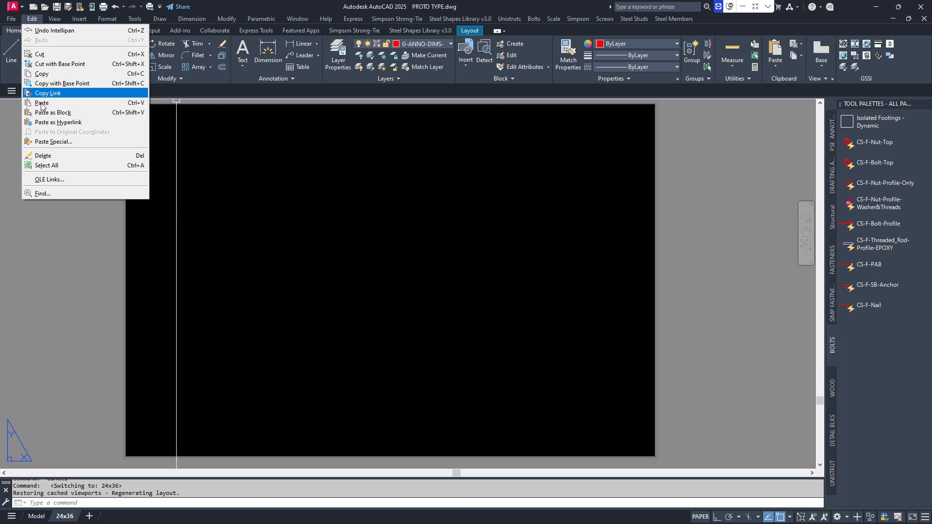
{"action": "left_click", "coordinate": [54, 141]}
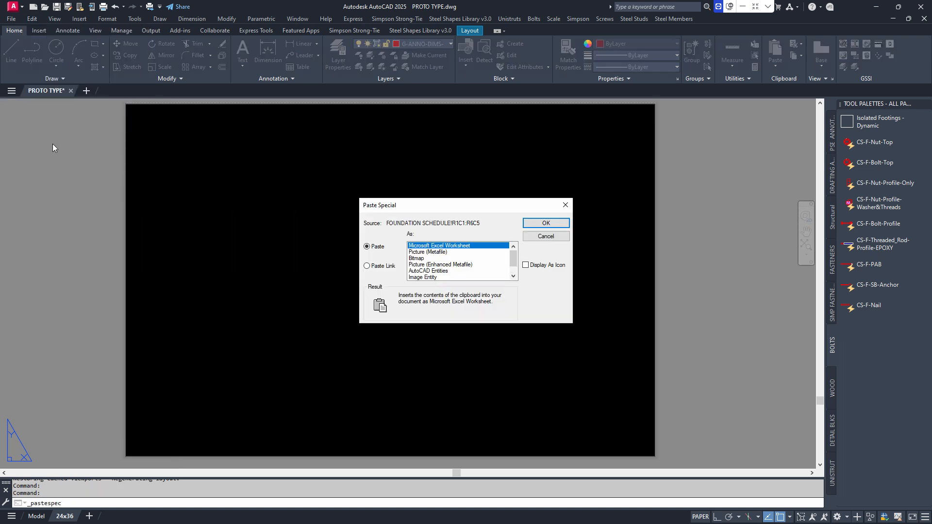
{"action": "mouse_move", "coordinate": [384, 262]}
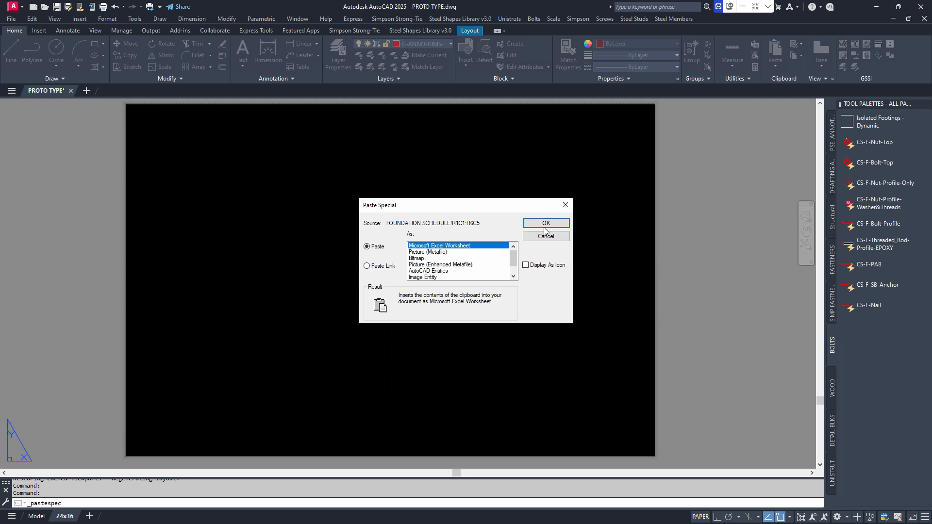
{"action": "left_click", "coordinate": [545, 223]}
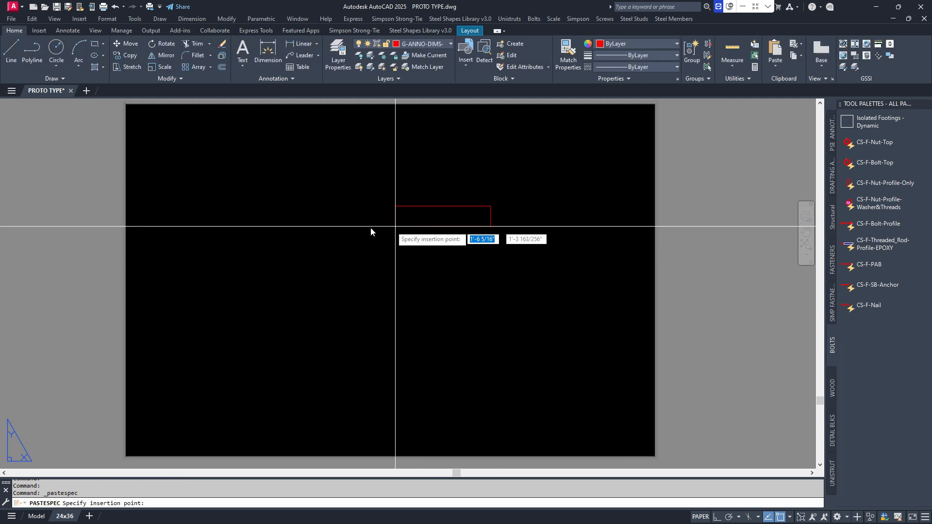
Step: Insert the pasted schedule at the sheet's upper left, then select it to move
{"action": "left_click", "coordinate": [342, 232]}
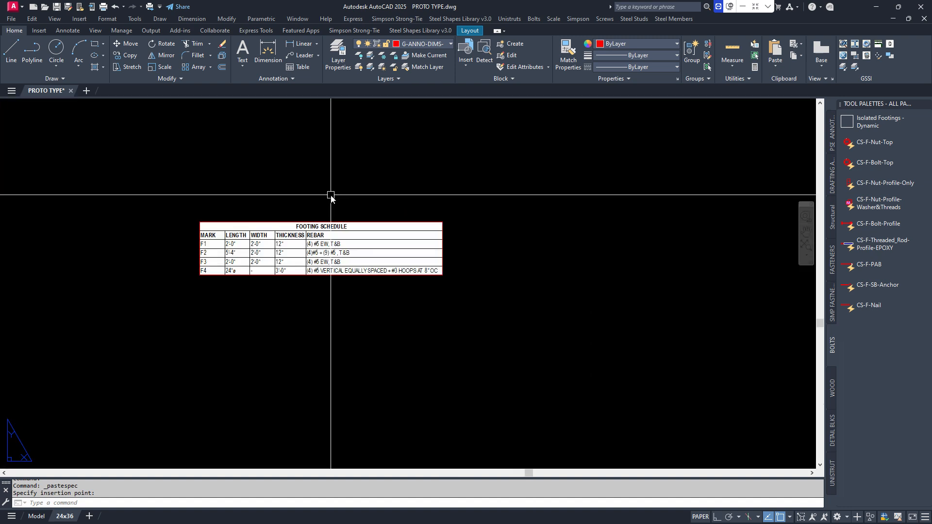
{"action": "mouse_move", "coordinate": [338, 209]}
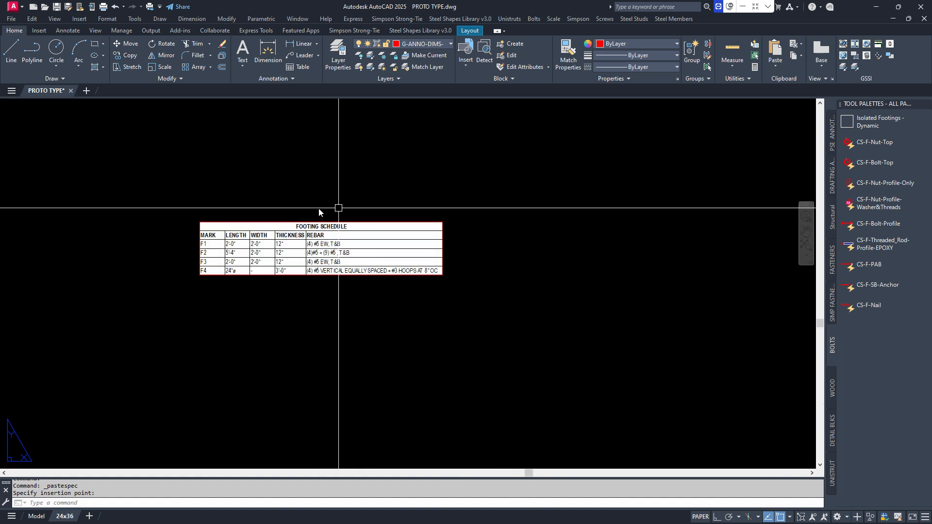
{"action": "mouse_move", "coordinate": [381, 295]}
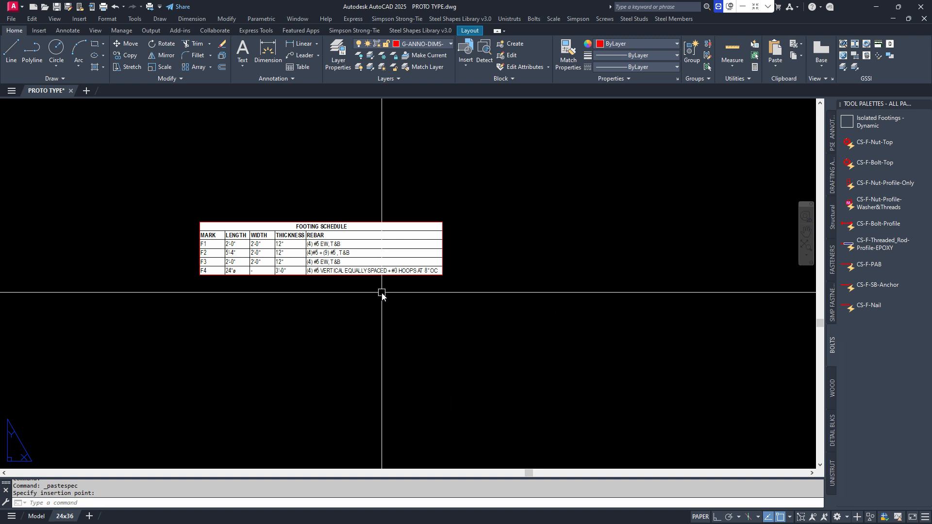
{"action": "mouse_move", "coordinate": [463, 280]}
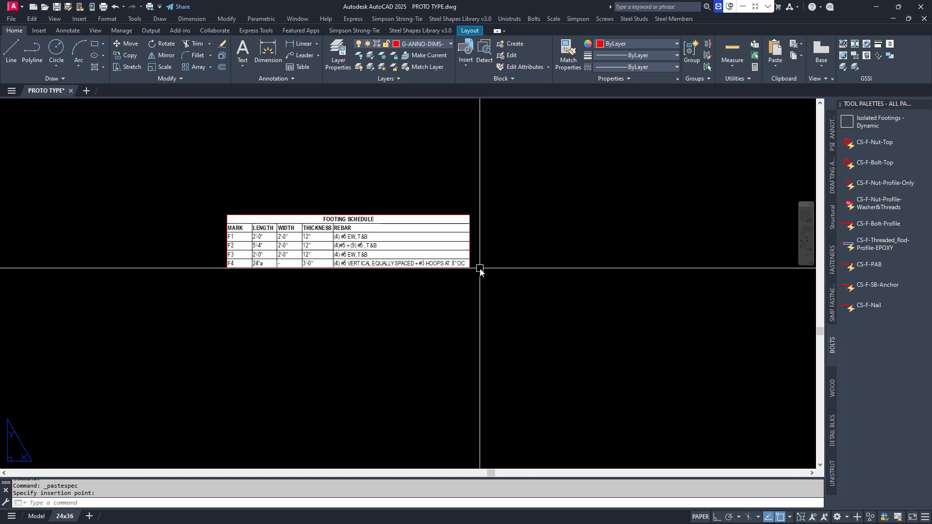
{"action": "left_click", "coordinate": [480, 267]}
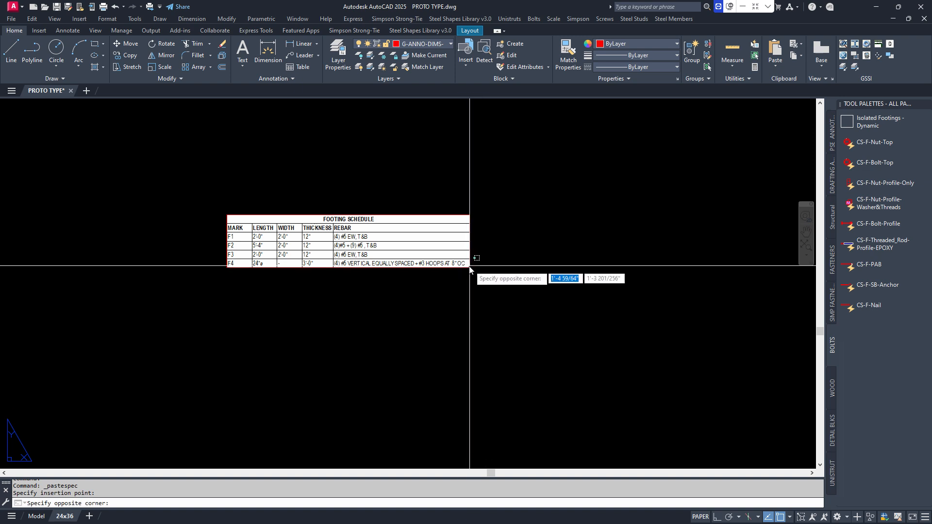
{"action": "left_click", "coordinate": [476, 305]}
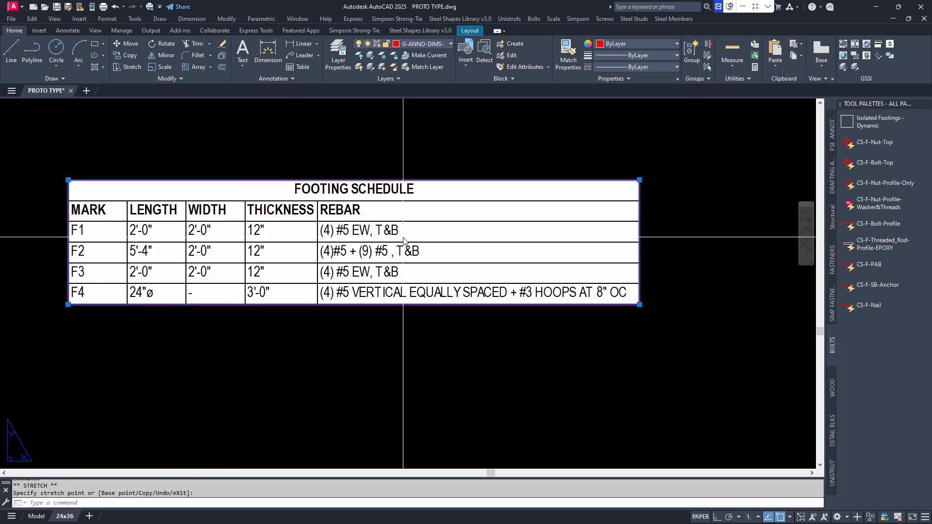
{"action": "mouse_move", "coordinate": [567, 260]}
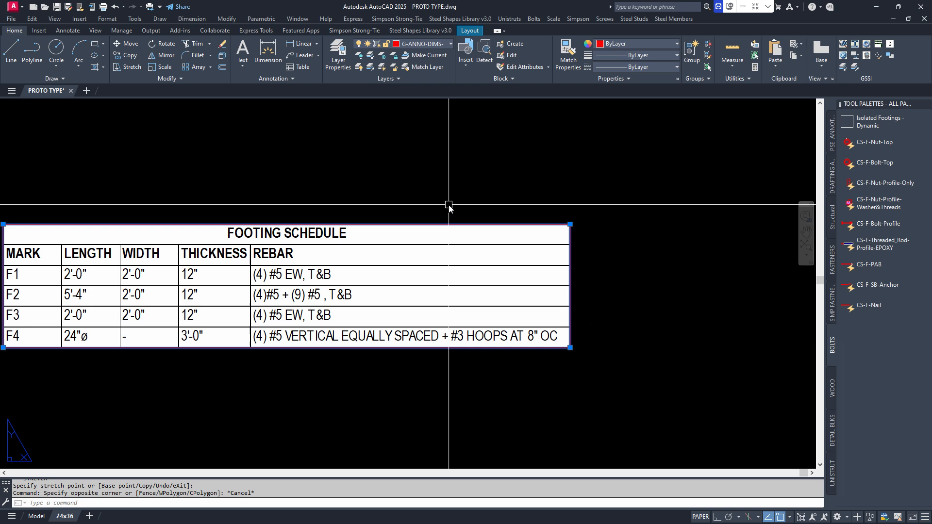
{"action": "scroll", "scroll_direction": "down", "scroll_amount": 3}
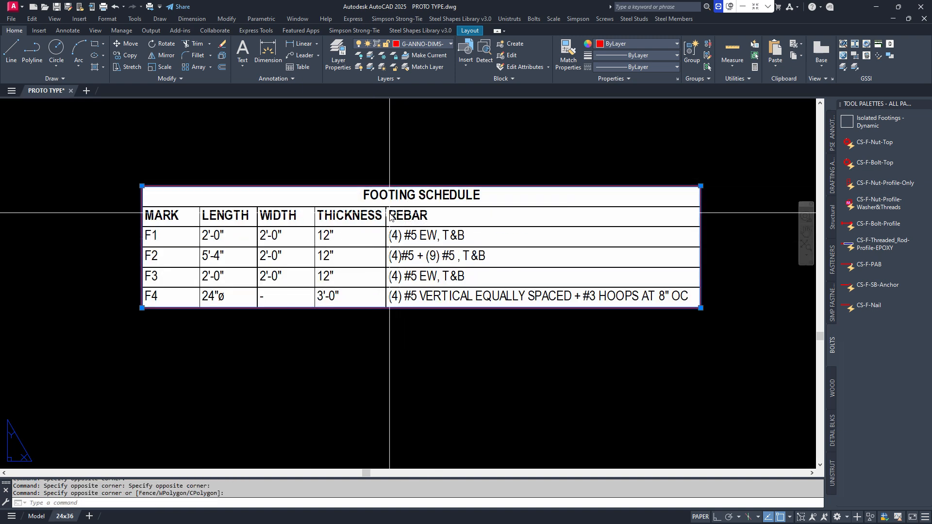
{"action": "key", "text": "Escape"}
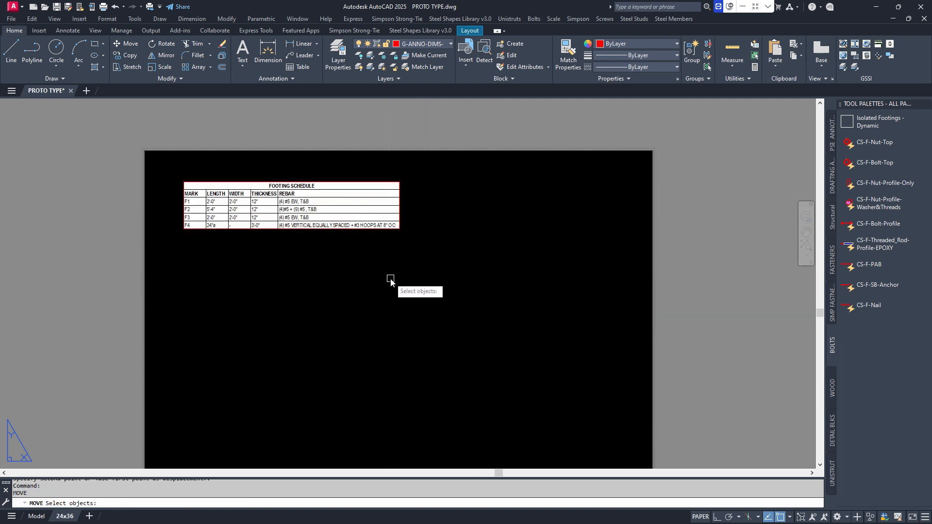
Step: Cancel the repeated MOVE, leaving the schedule at the top-left
{"action": "key", "text": "Escape"}
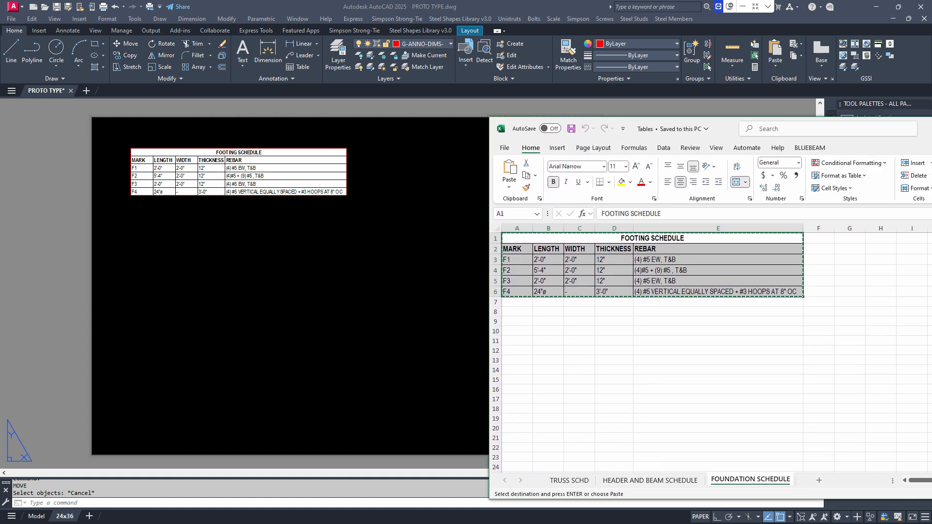
{"action": "left_click", "coordinate": [717, 350]}
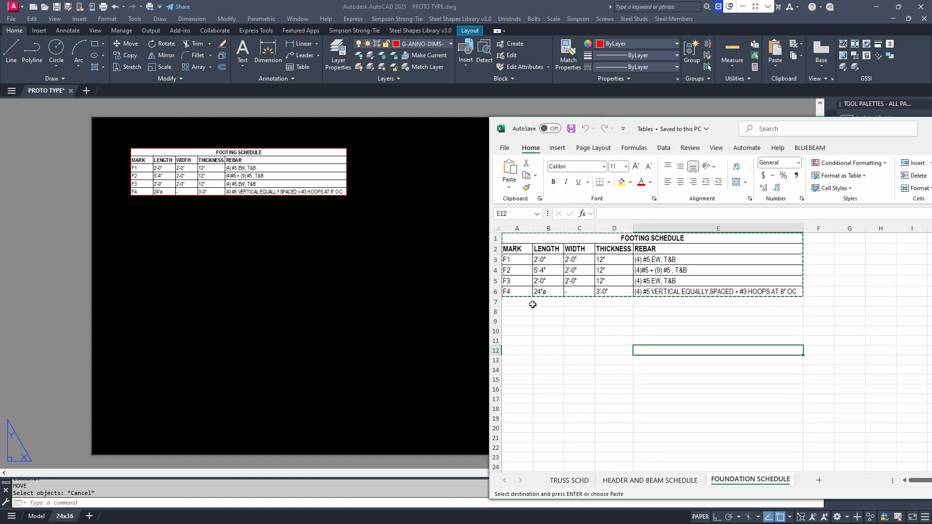
{"action": "left_click", "coordinate": [516, 292]}
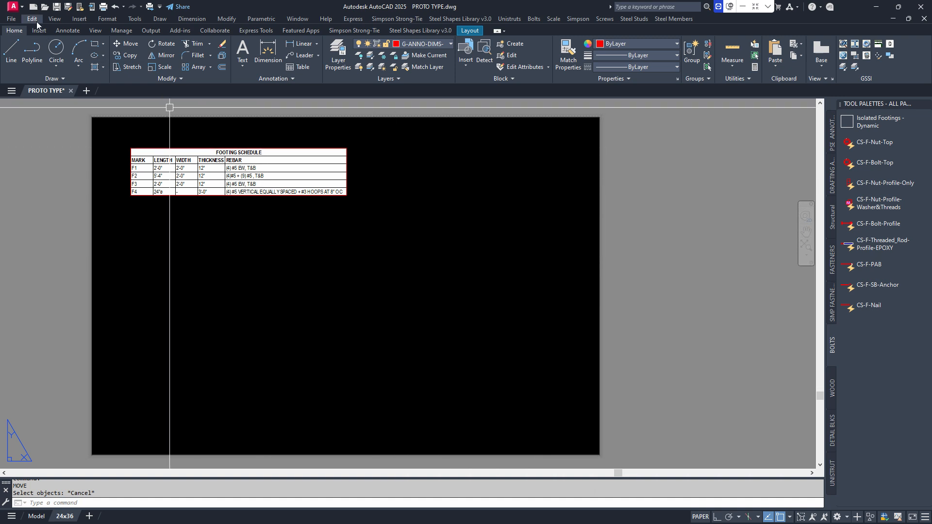
Step: Open AutoCAD's Edit menu over the layout
{"action": "left_click", "coordinate": [32, 19]}
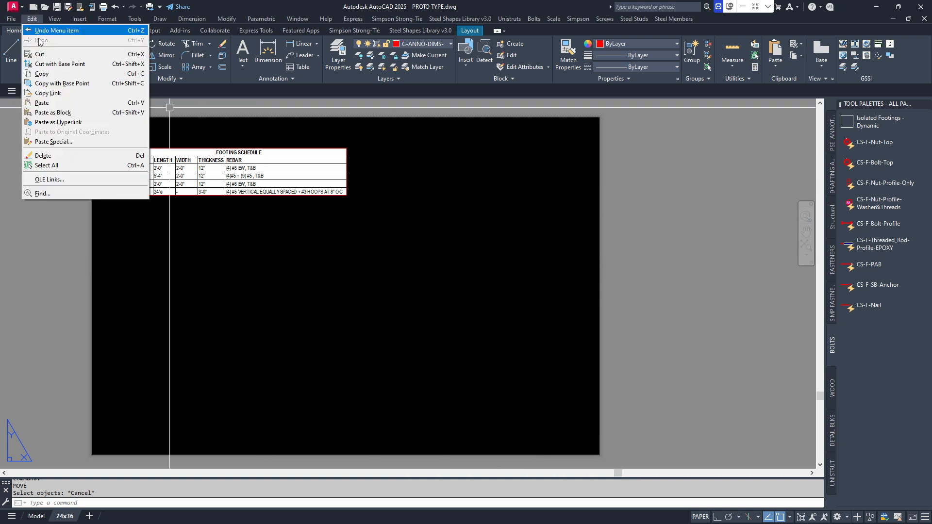
{"action": "mouse_move", "coordinate": [59, 132]}
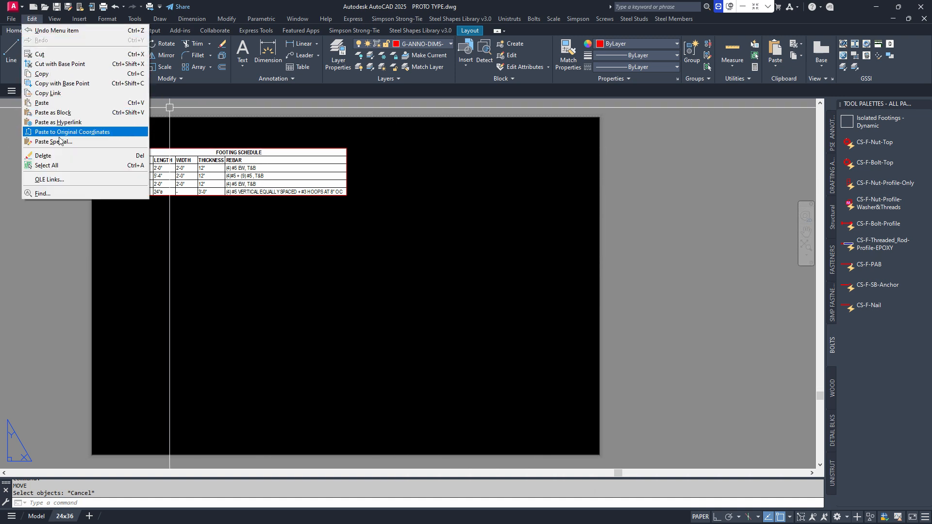
{"action": "mouse_move", "coordinate": [56, 141]}
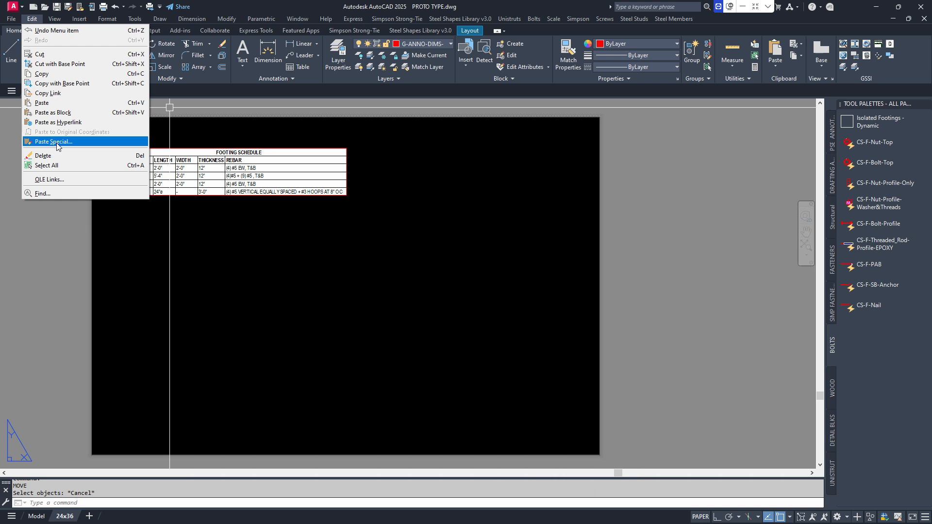
Step: In Paste Special, choose Paste Link with the AutoCAD Entities format
{"action": "left_click", "coordinate": [54, 142]}
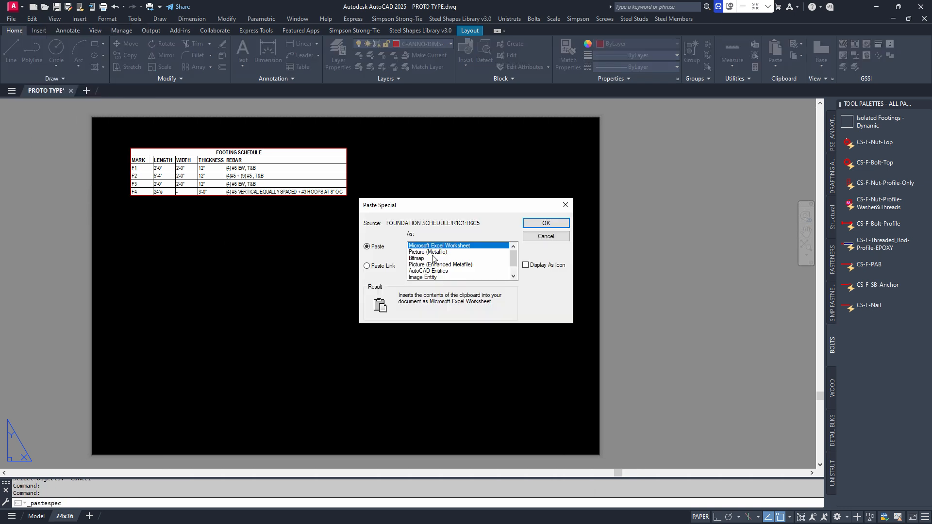
{"action": "mouse_move", "coordinate": [430, 256]}
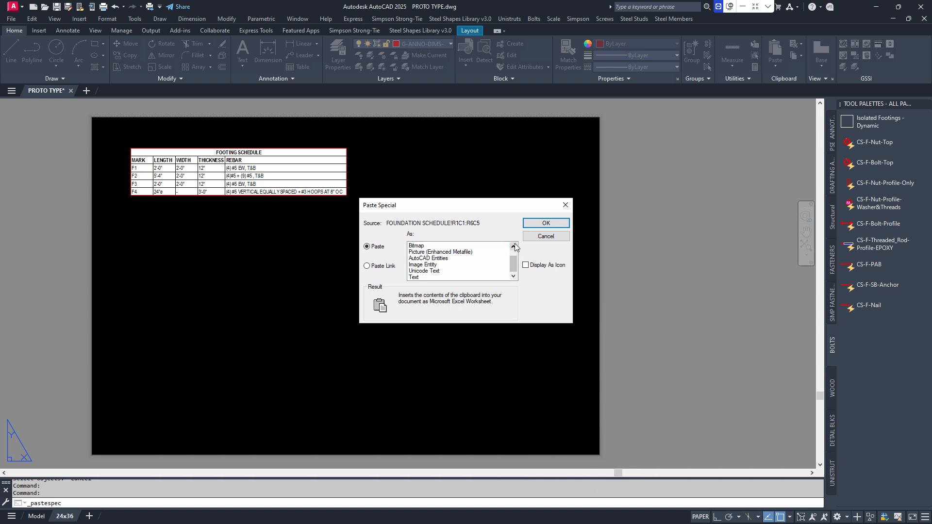
{"action": "left_click", "coordinate": [427, 259]}
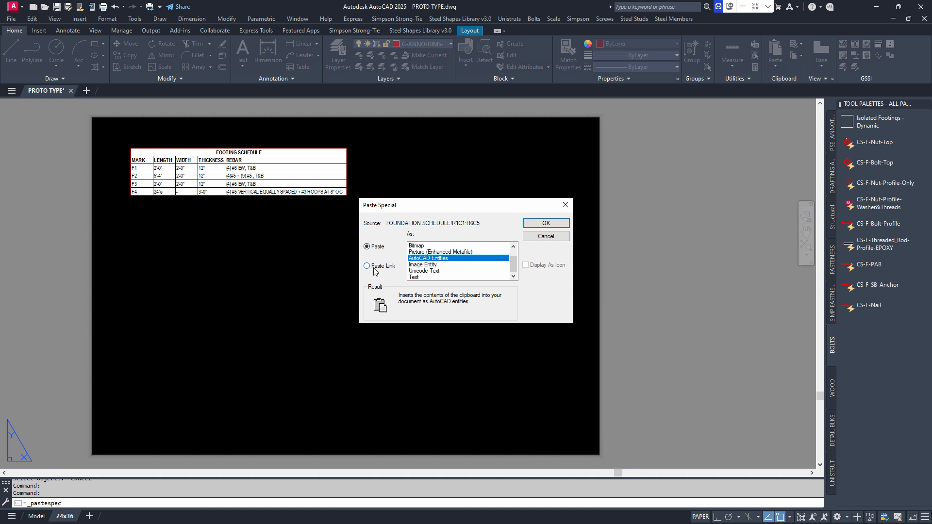
{"action": "left_click", "coordinate": [367, 265]}
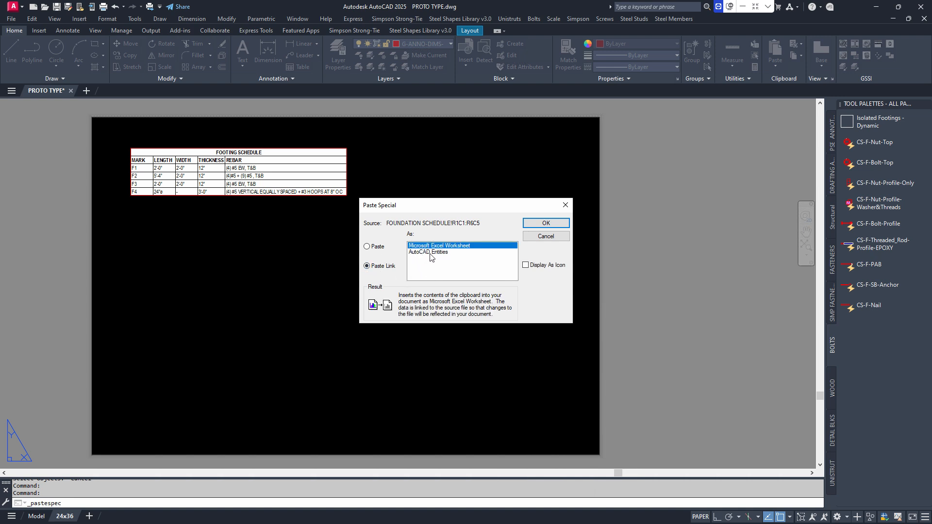
{"action": "left_click", "coordinate": [427, 252]}
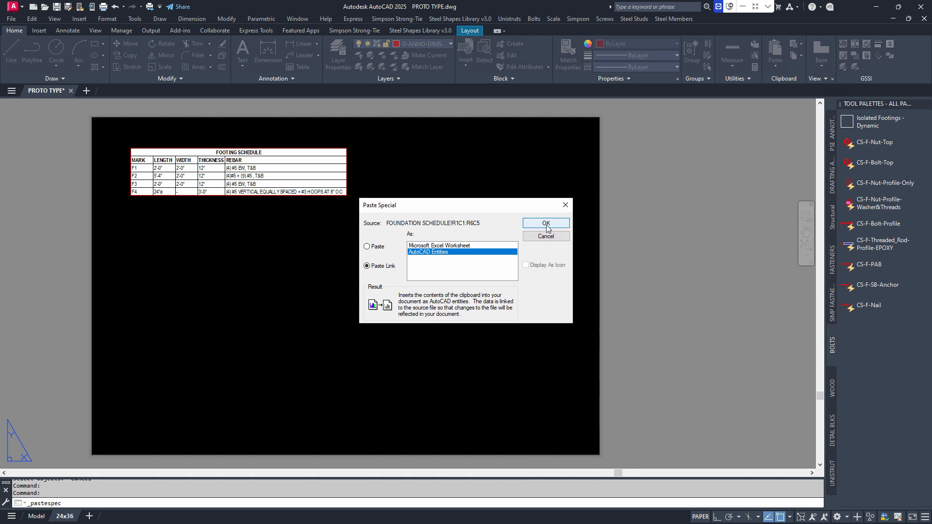
Step: Confirm the linked paste, drop the table below the first schedule, and select it
{"action": "left_click", "coordinate": [546, 223]}
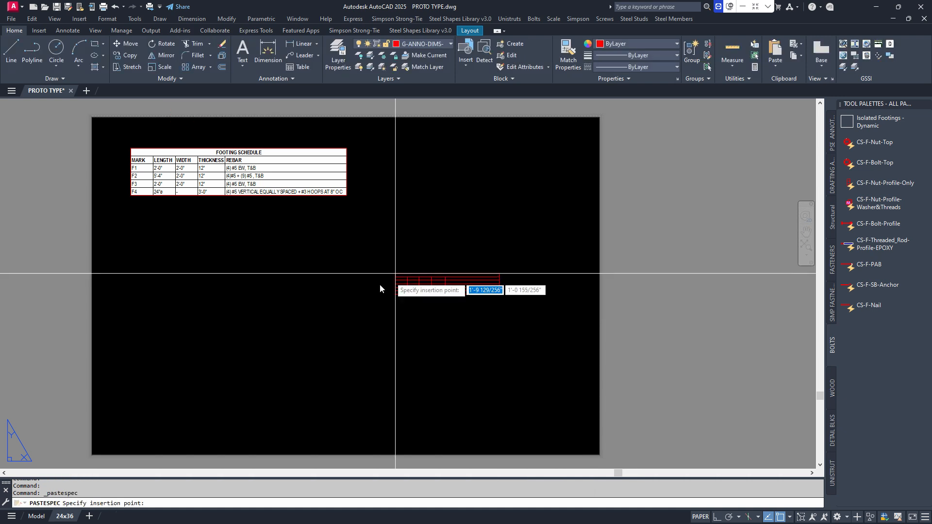
{"action": "left_click", "coordinate": [138, 220]}
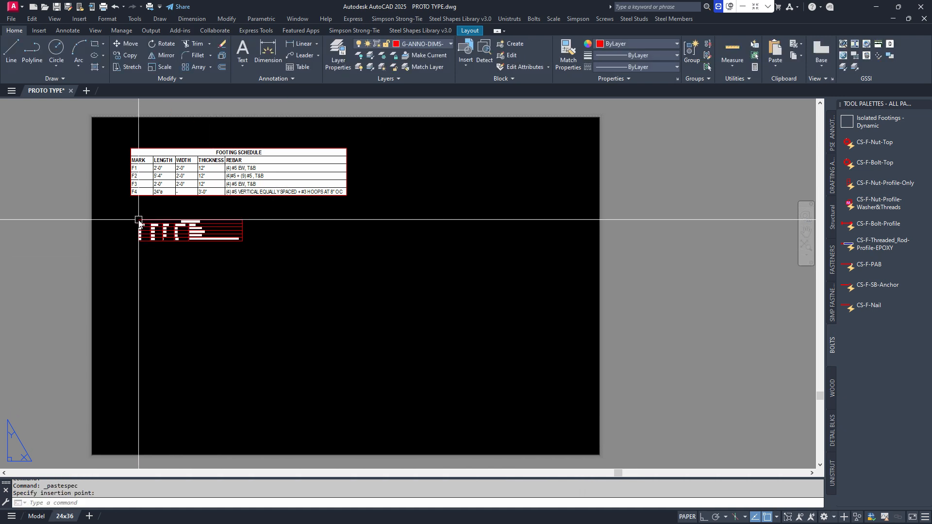
{"action": "left_click", "coordinate": [402, 282]}
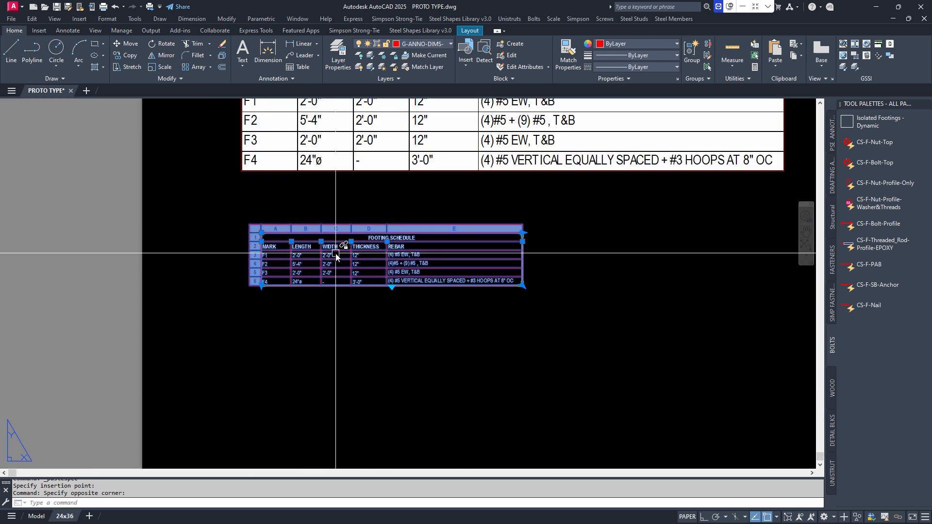
{"action": "mouse_move", "coordinate": [375, 324]}
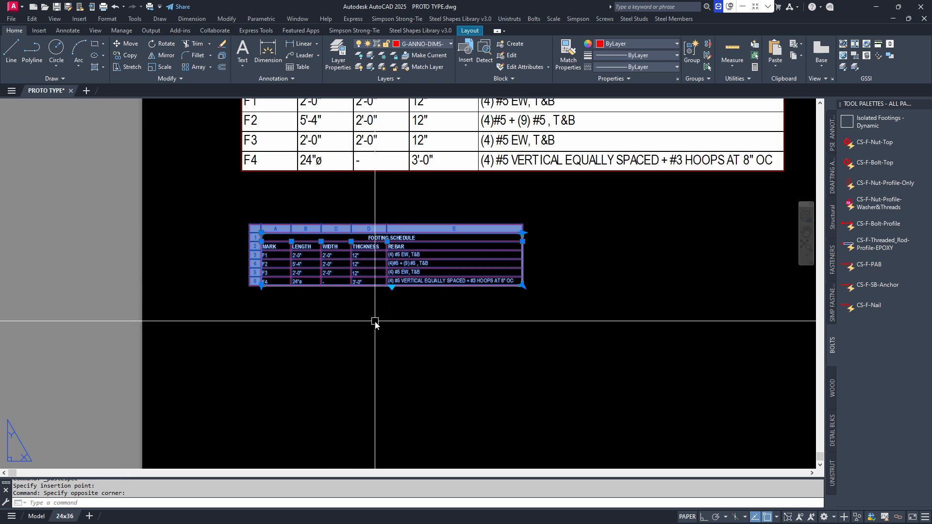
{"action": "mouse_move", "coordinate": [368, 321]}
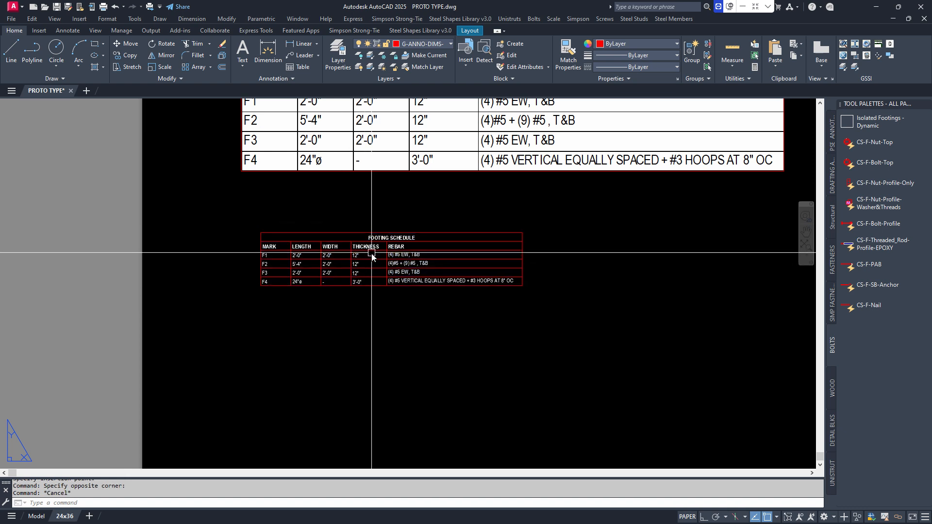
{"action": "mouse_move", "coordinate": [648, 271]}
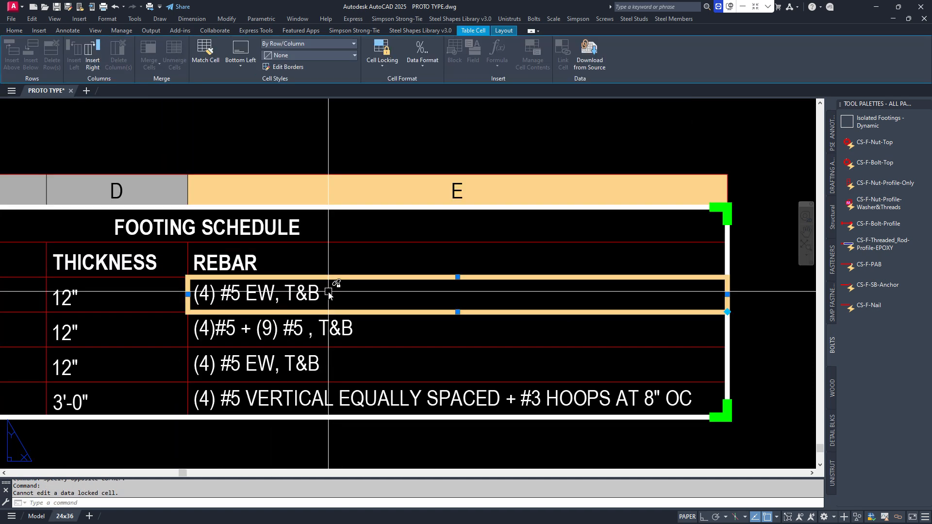
Step: Try editing a locked REBAR cell, then set the F1 THICKNESS cell's locking to Unlocked
{"action": "left_click", "coordinate": [330, 294]}
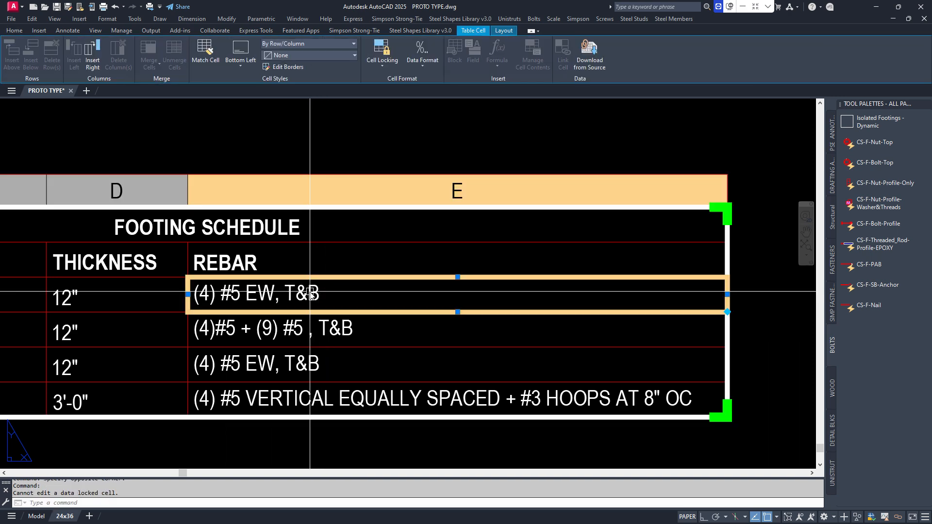
{"action": "key", "text": "Escape"}
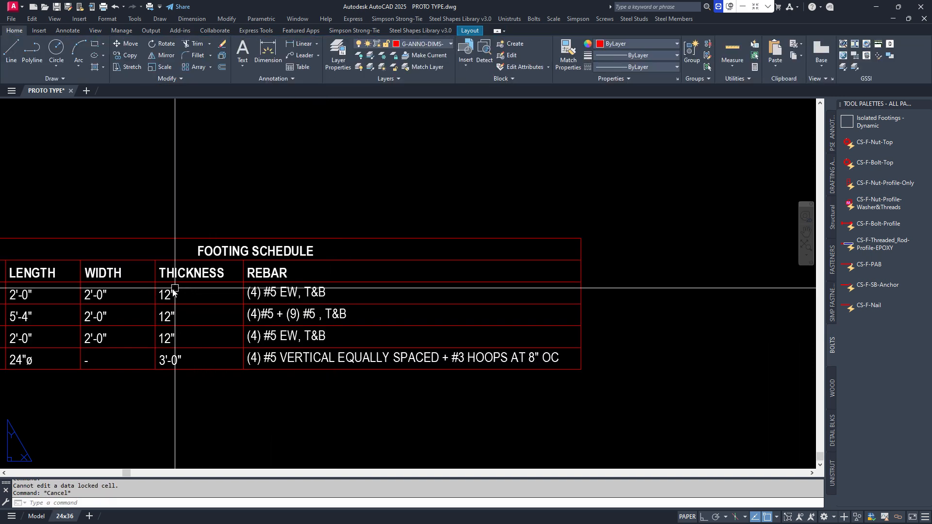
{"action": "left_click", "coordinate": [169, 294]}
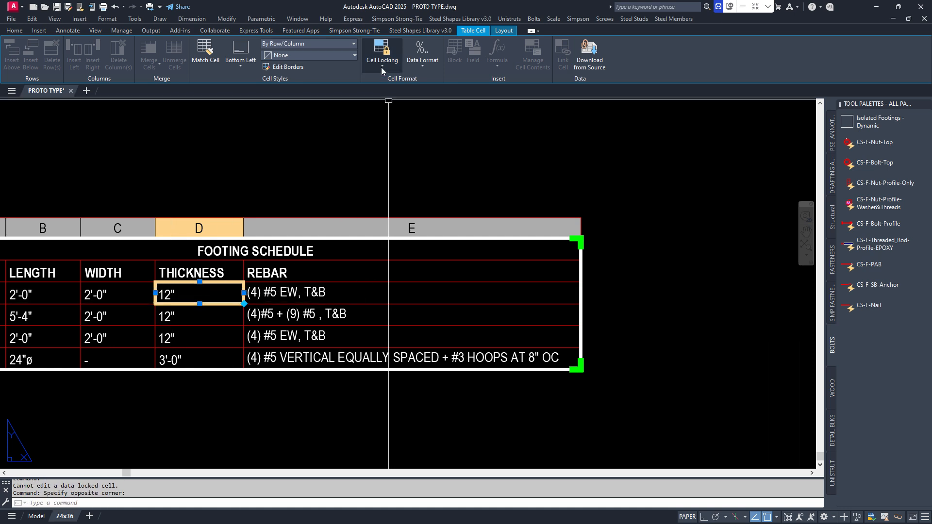
{"action": "left_click", "coordinate": [381, 53]}
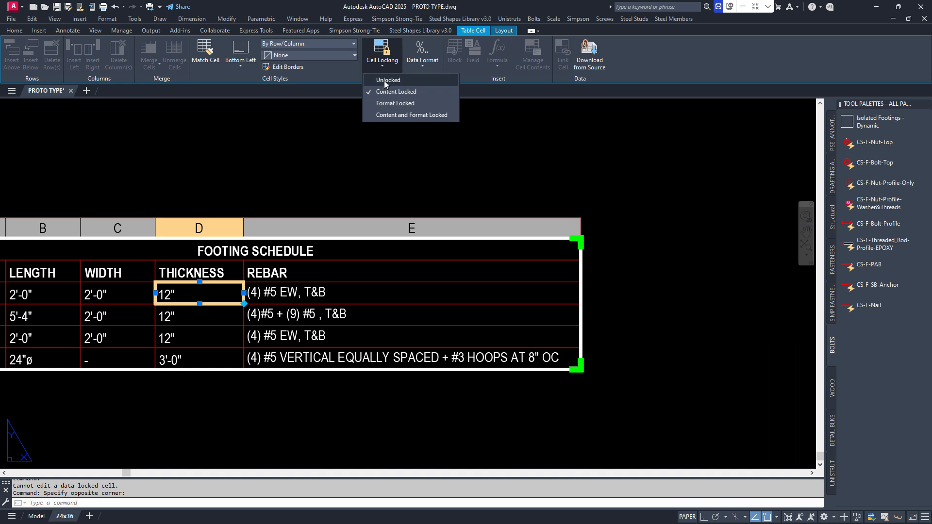
{"action": "mouse_move", "coordinate": [530, 90]}
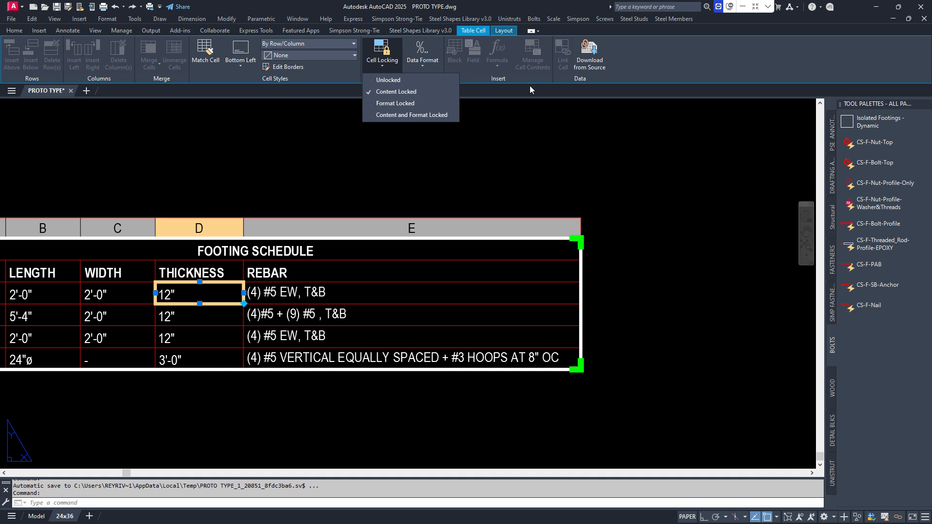
{"action": "mouse_move", "coordinate": [387, 79]}
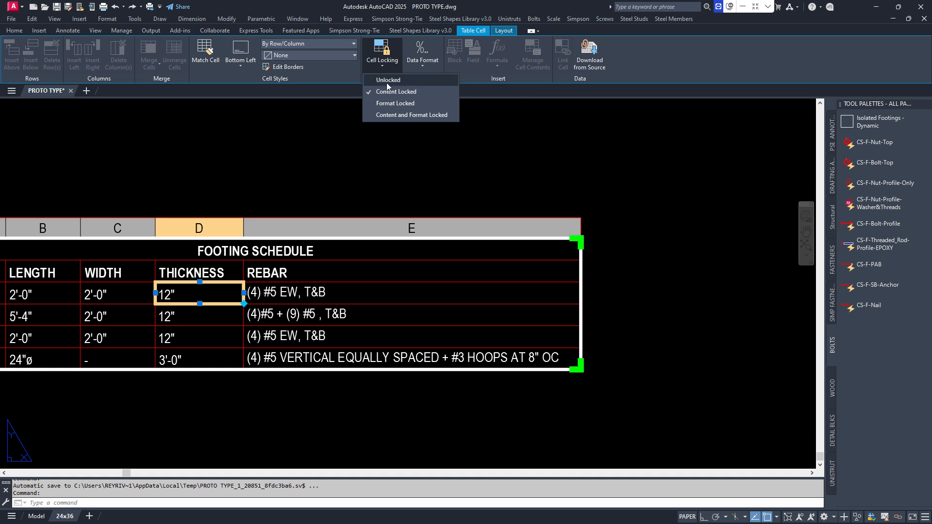
{"action": "left_click", "coordinate": [387, 79]}
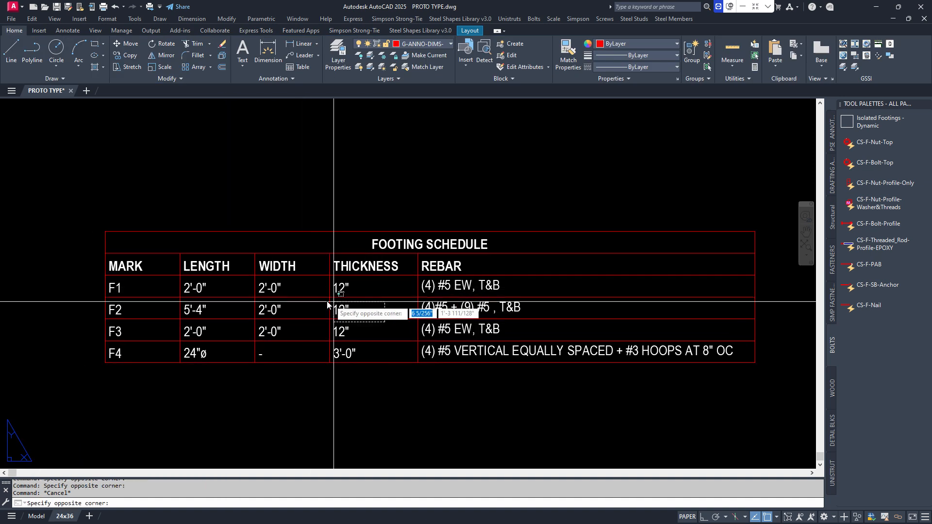
Step: Retype the F1 WIDTH value in the linked schedule's text editor
{"action": "left_click", "coordinate": [292, 286]}
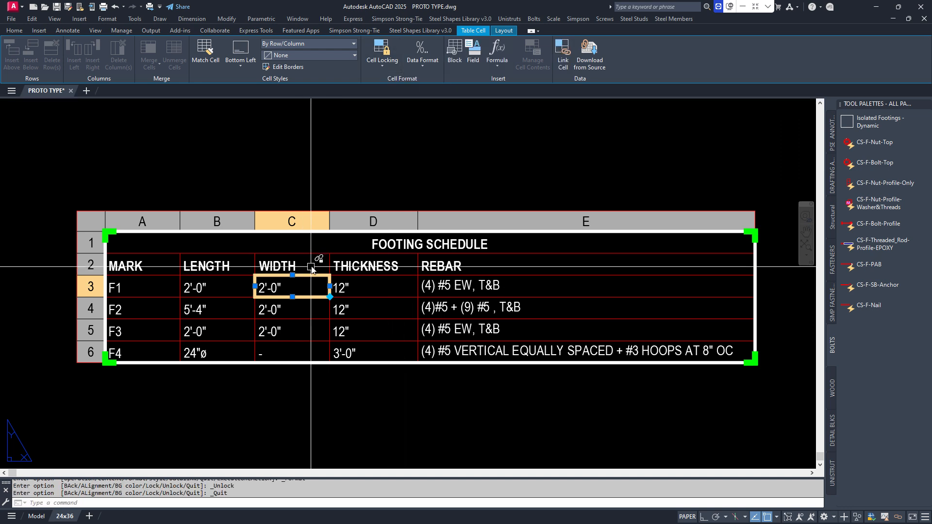
{"action": "key", "text": "Escape"}
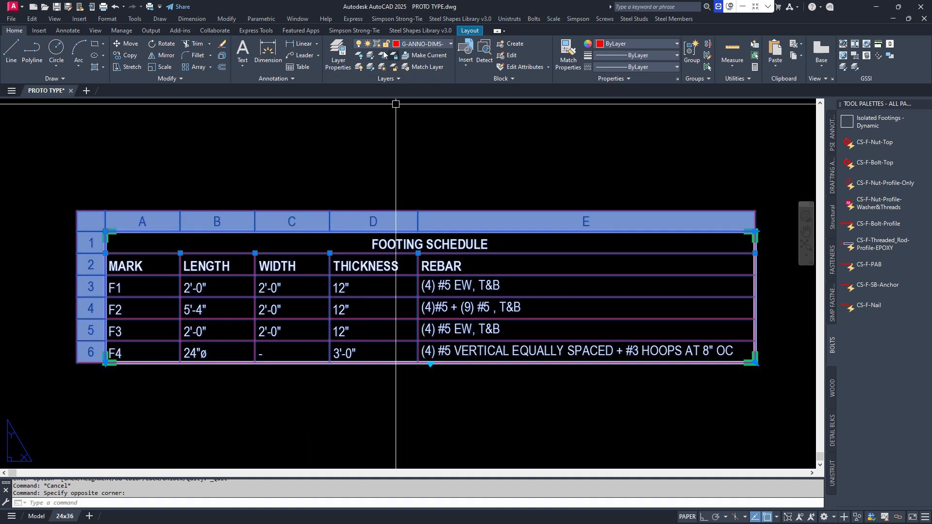
{"action": "mouse_move", "coordinate": [492, 125]}
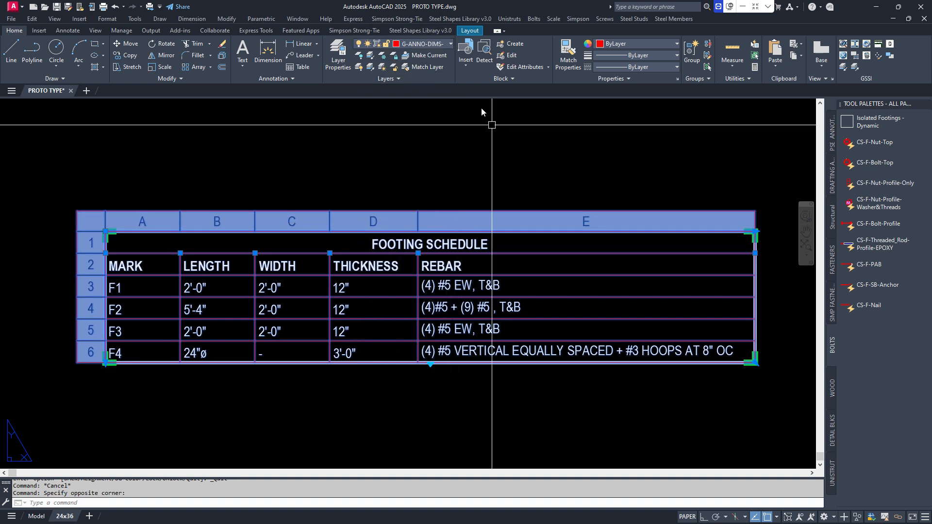
{"action": "mouse_move", "coordinate": [291, 286]}
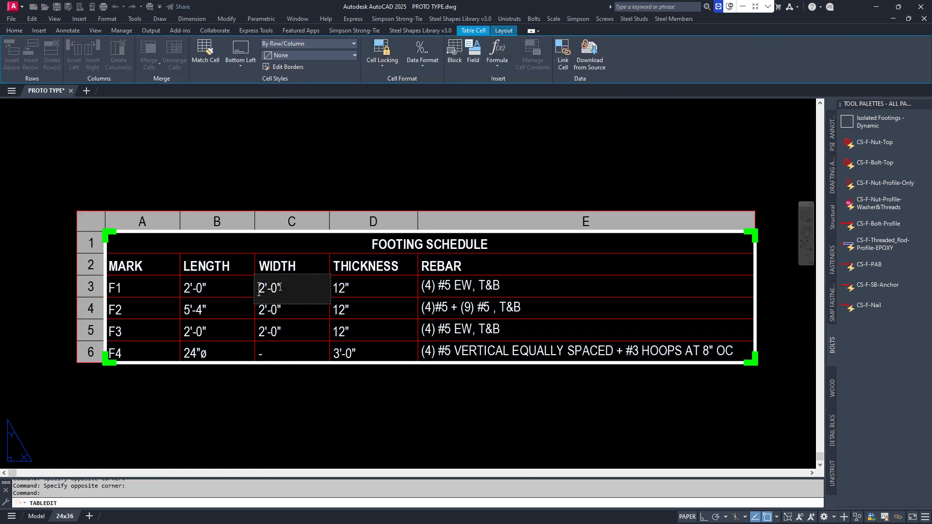
{"action": "double_click", "coordinate": [291, 288]}
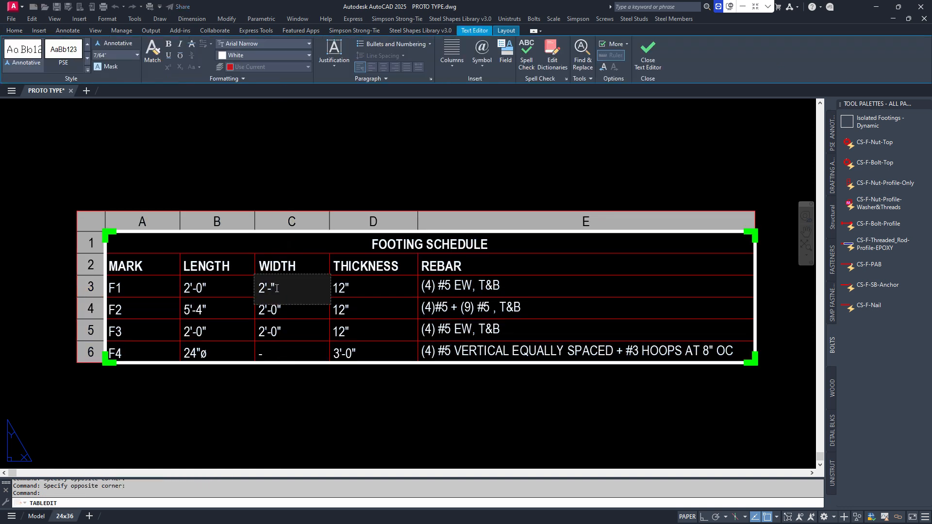
{"action": "left_click", "coordinate": [647, 52]}
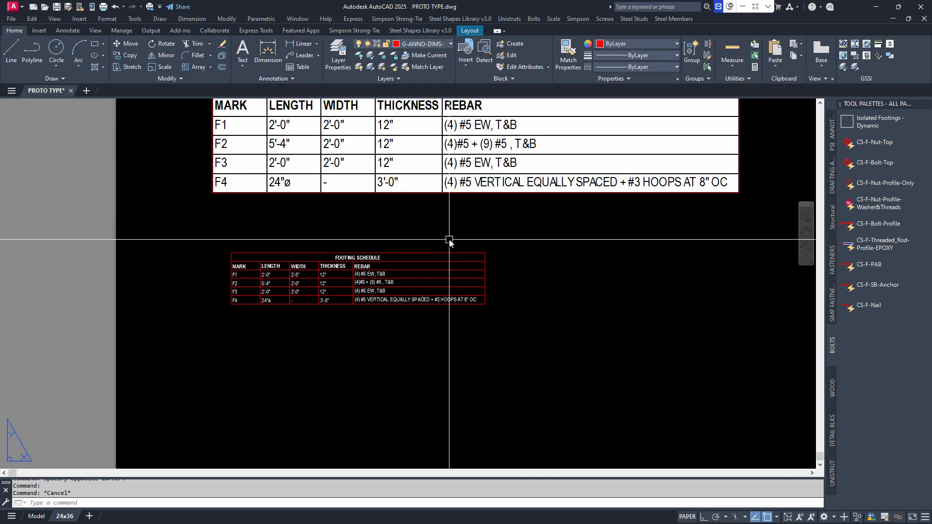
Step: Drop the linked footing schedule slightly lower, beneath the original schedule, and end the command
{"action": "left_click", "coordinate": [357, 280]}
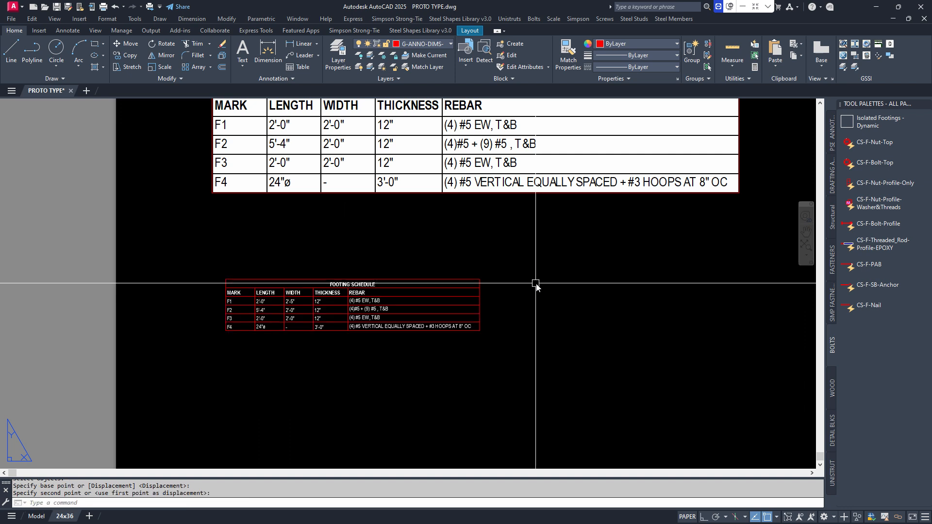
{"action": "key", "text": "Escape"}
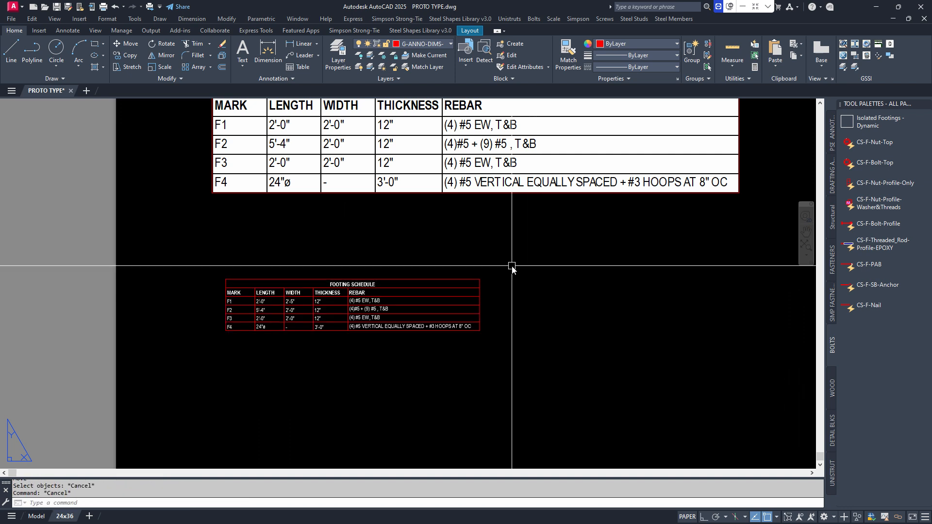